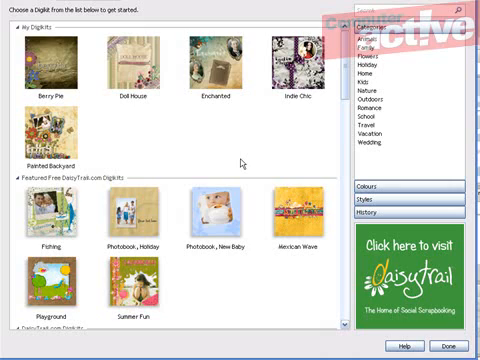
- Open the Enchanted Digikit from My Digikits to create the scrapbook
click(215, 62)
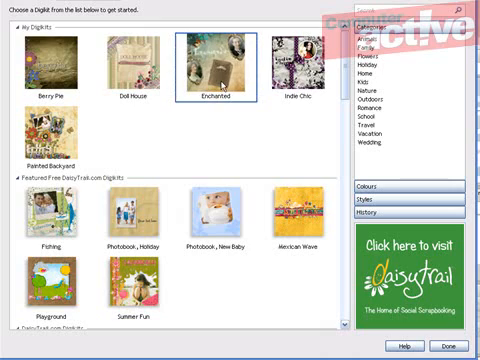
double_click(213, 70)
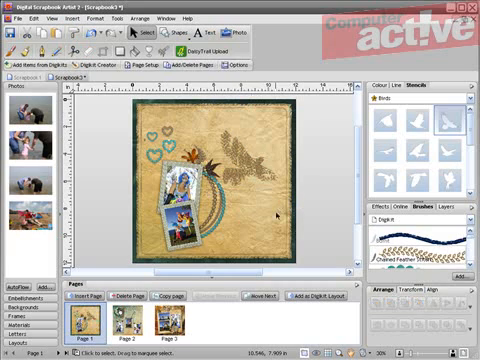
mouse_move(278, 218)
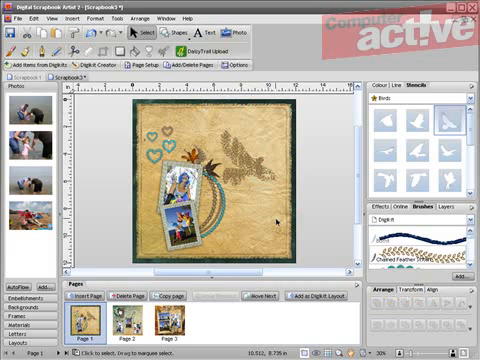